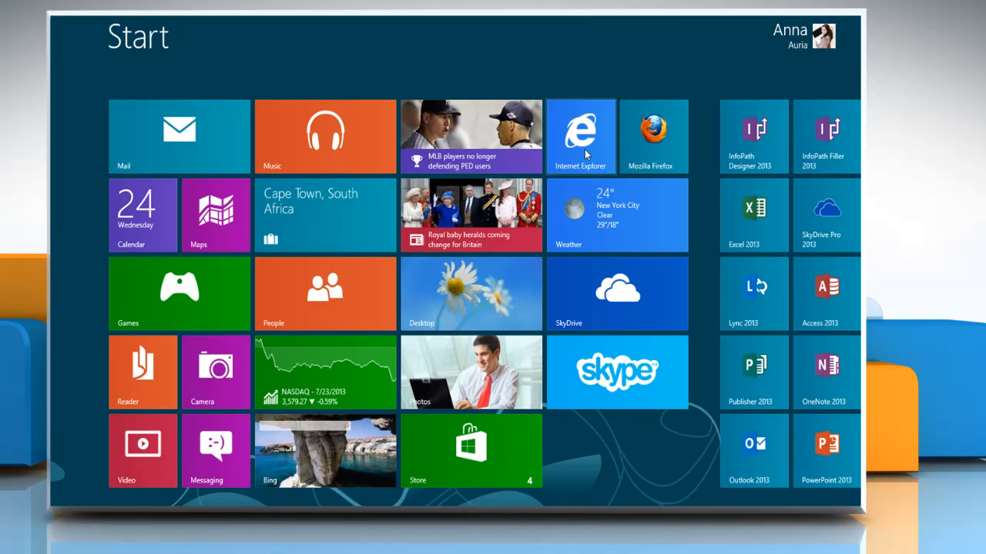
left_click(580, 135)
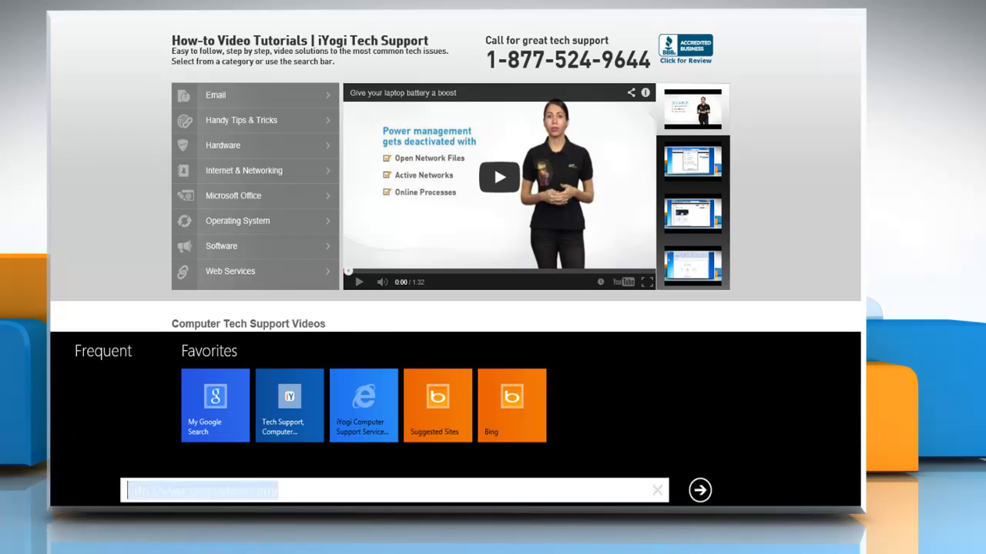
type("www.faceboo")
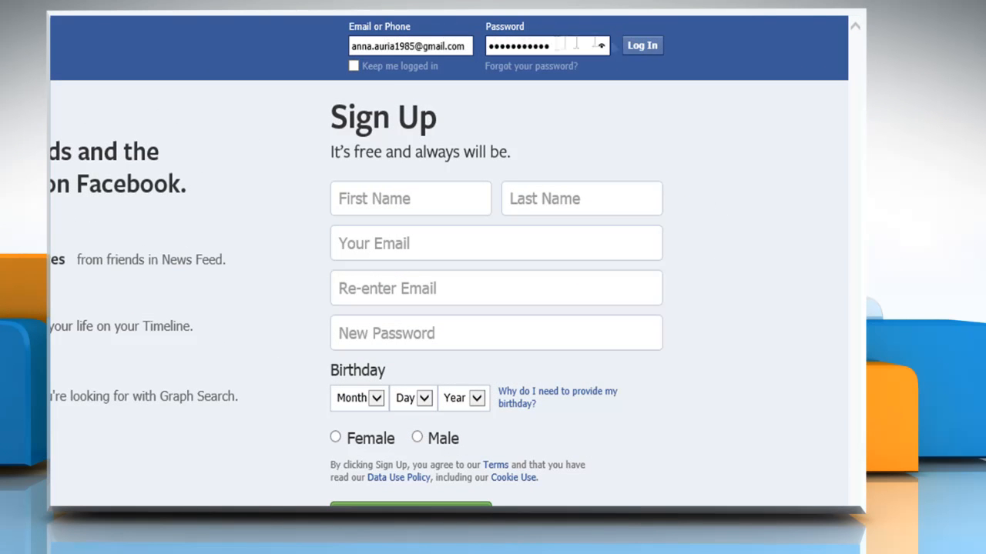
left_click(641, 45)
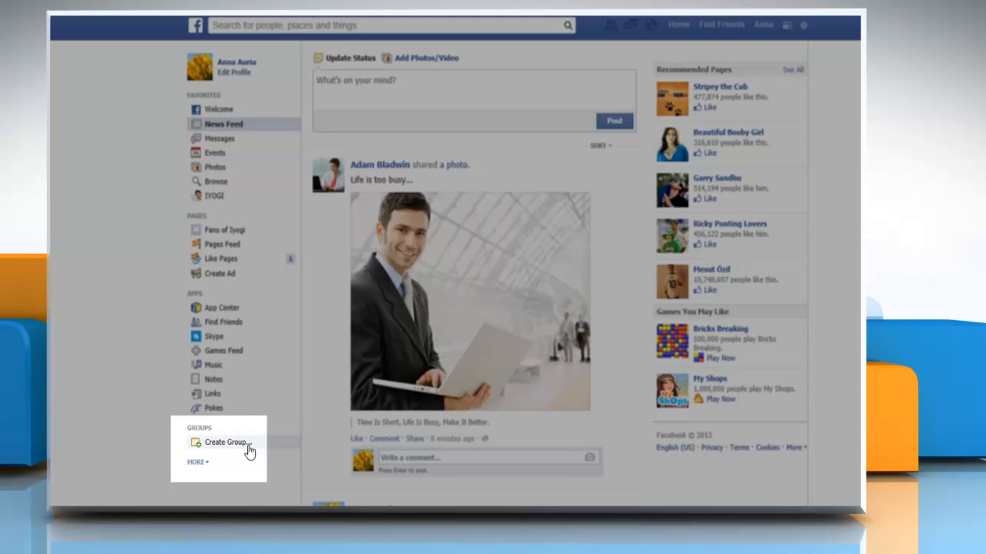
left_click(225, 442)
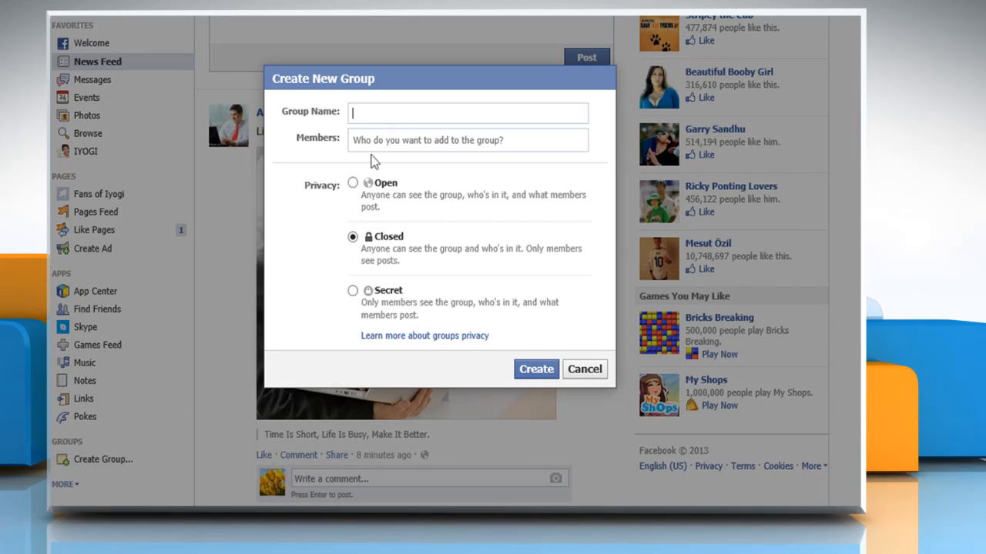
Name the group 'My Secret Group', add two suggested friends, choose Secret privacy, create it and confirm its icon.
type("My Secret Group")
left_click(468, 141)
type("a")
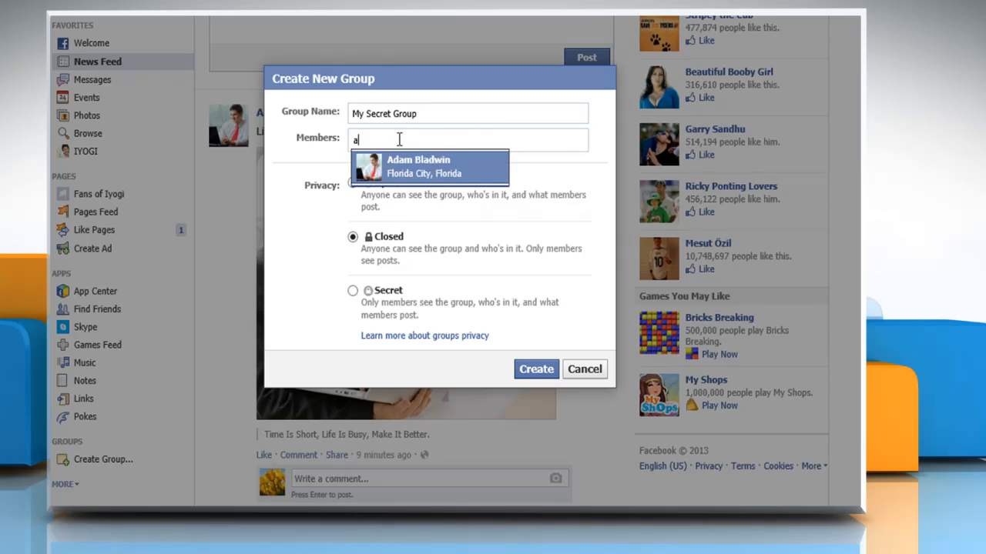
left_click(419, 166)
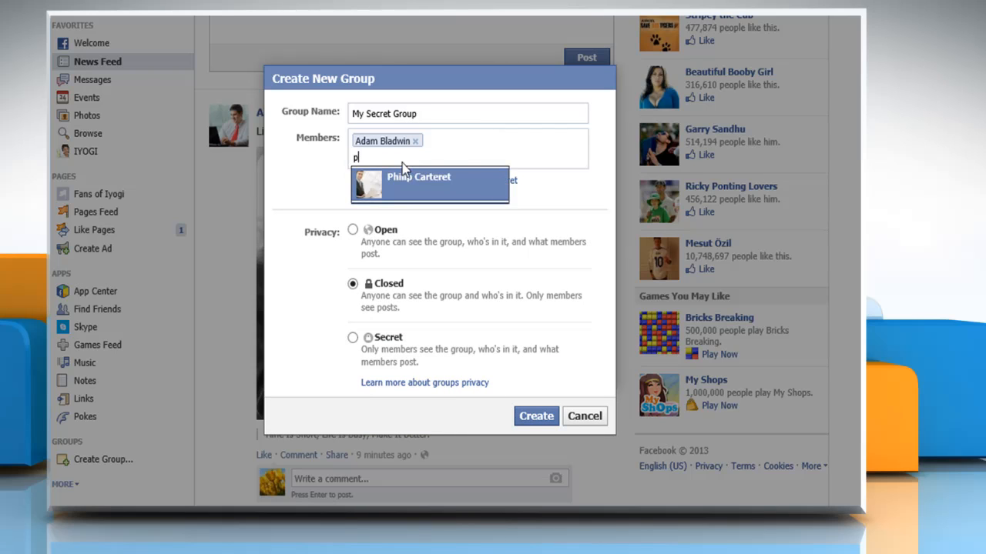
left_click(419, 185)
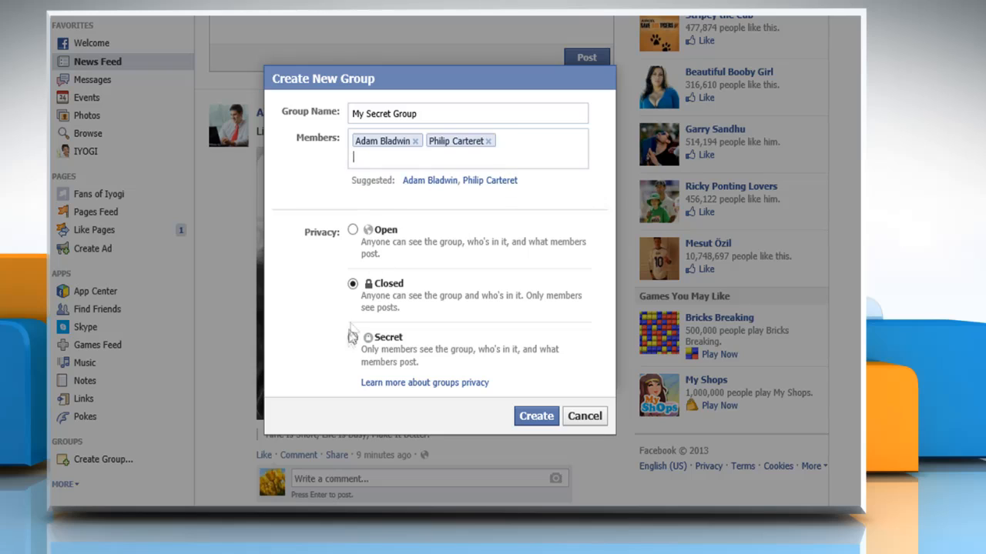
left_click(353, 338)
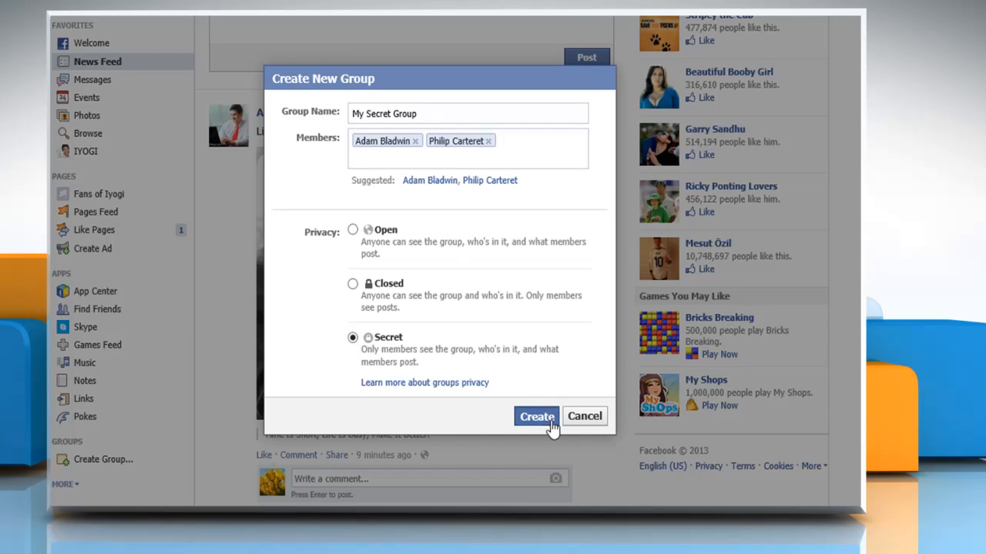
left_click(536, 416)
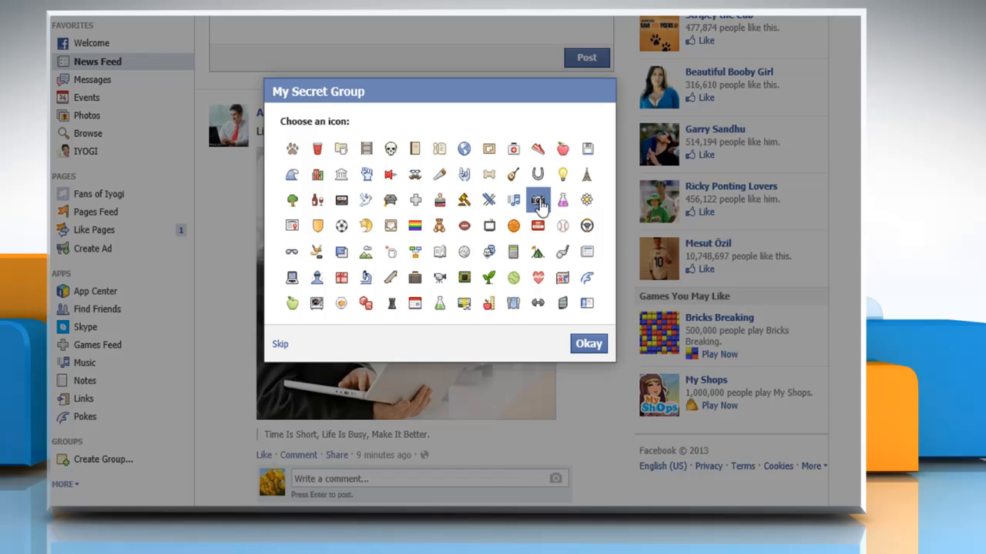
mouse_move(606, 354)
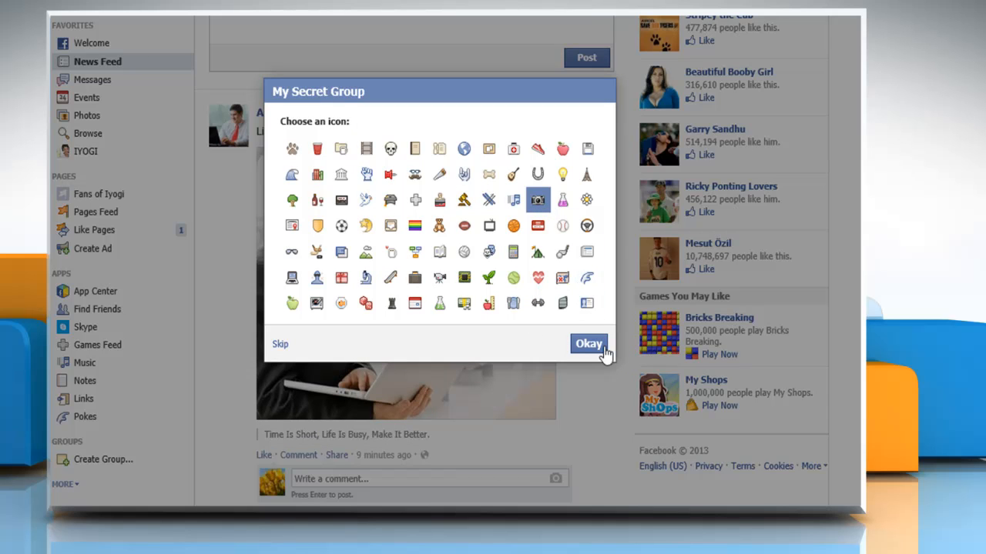
left_click(588, 343)
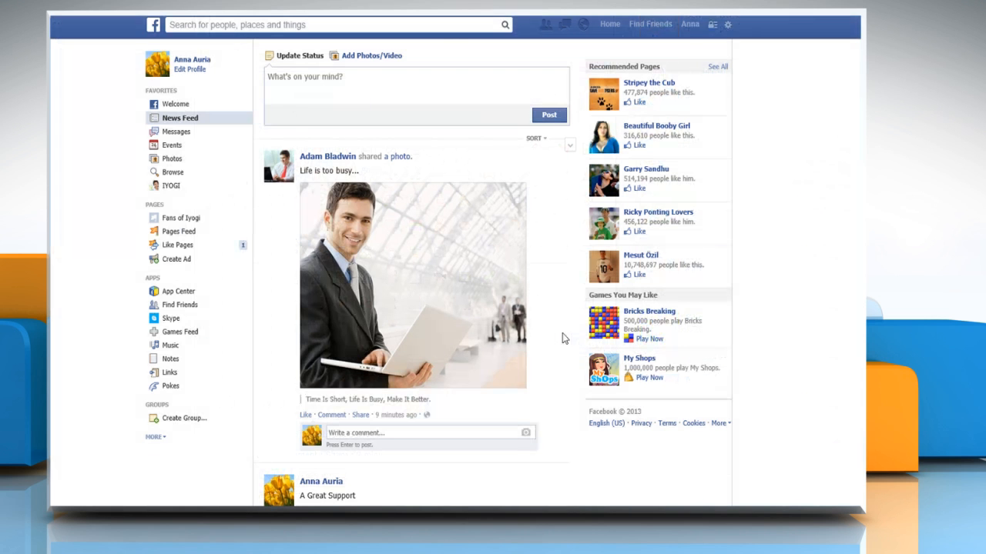
Show the My Secret Group page with its members and creation post.
left_click(188, 417)
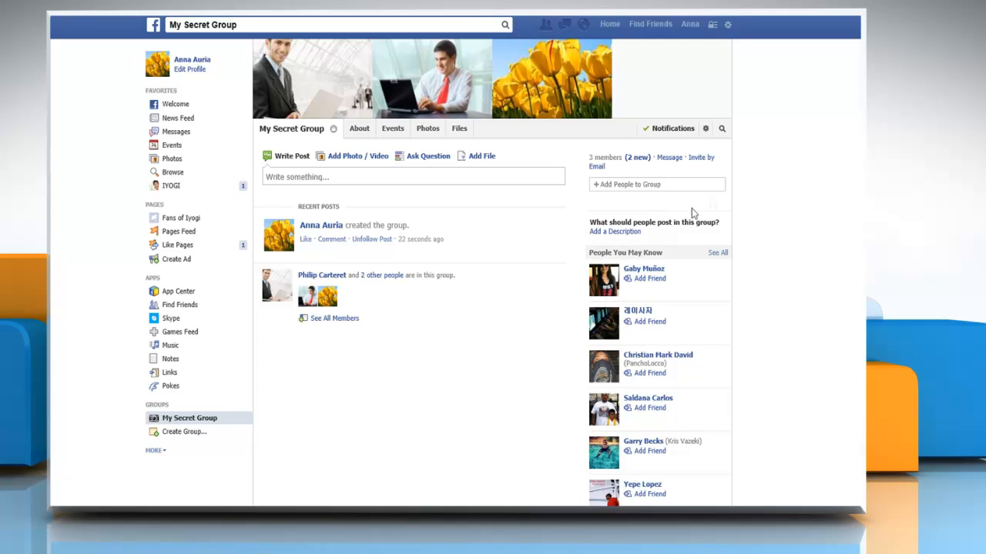
mouse_move(789, 151)
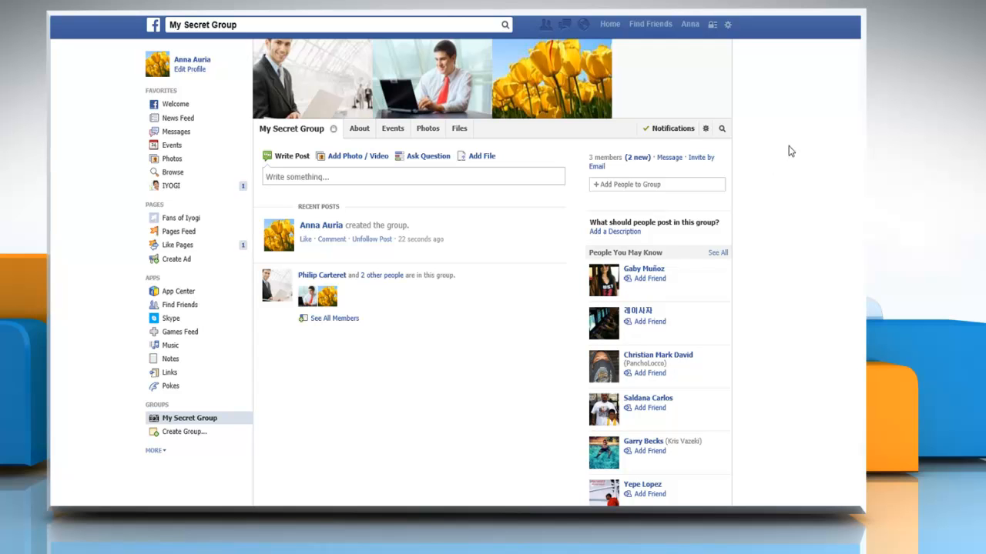